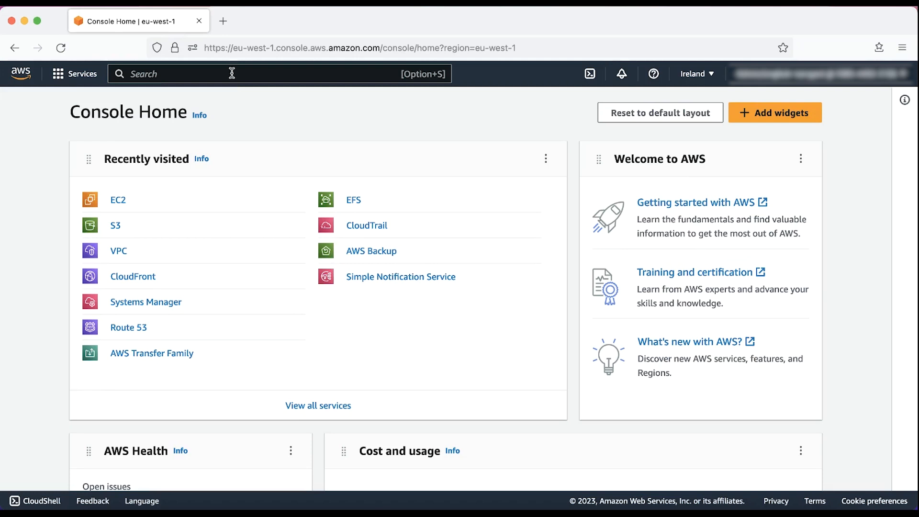
# Open S3 from the console search and select the teststaticbucket101 bucket.
pyautogui.write('s3')
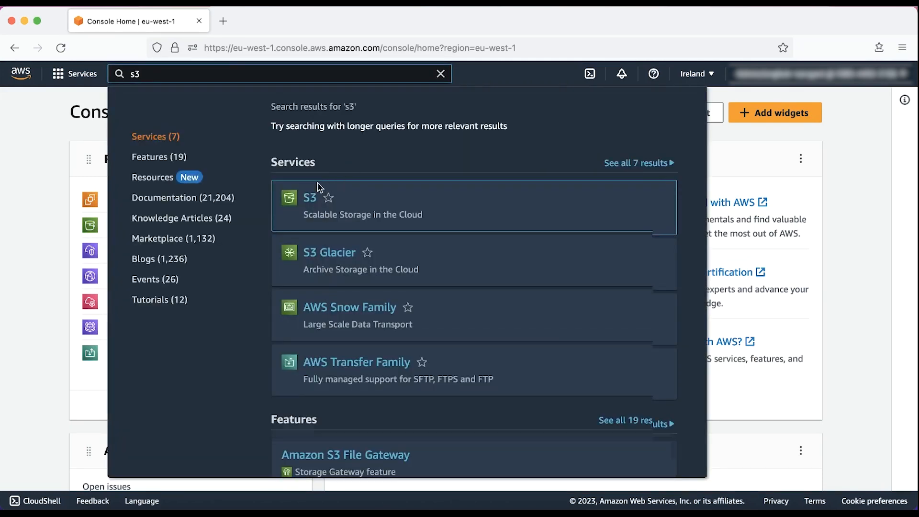
pyautogui.click(309, 197)
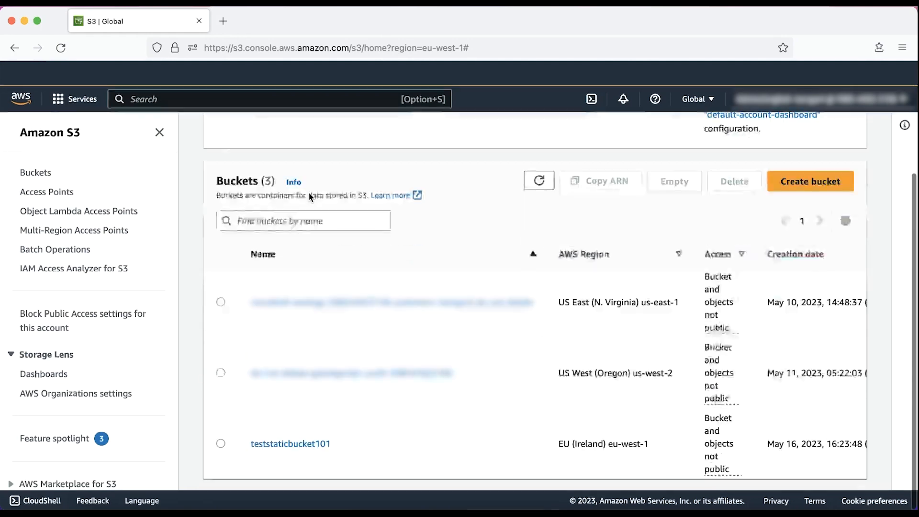
pyautogui.click(290, 444)
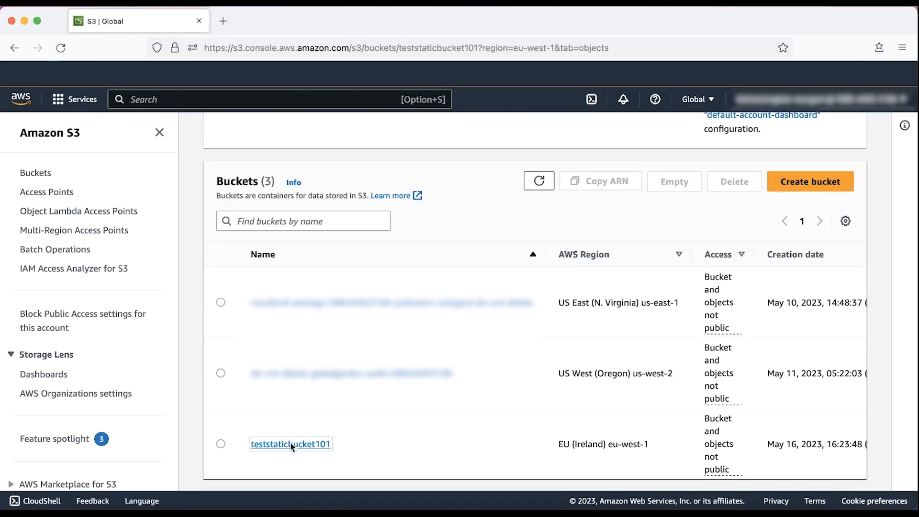
# View teststaticbucket101's Properties down to static website hosting and its website endpoint.
pyautogui.click(291, 444)
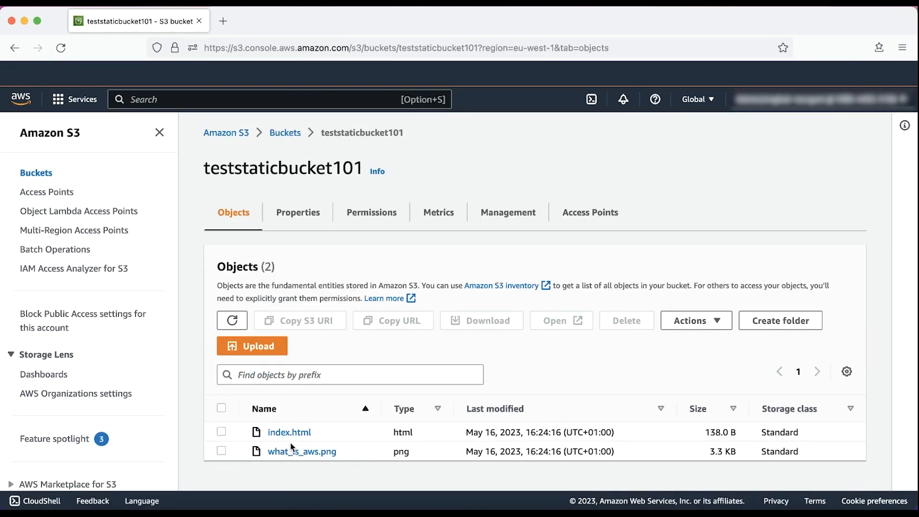
pyautogui.click(297, 212)
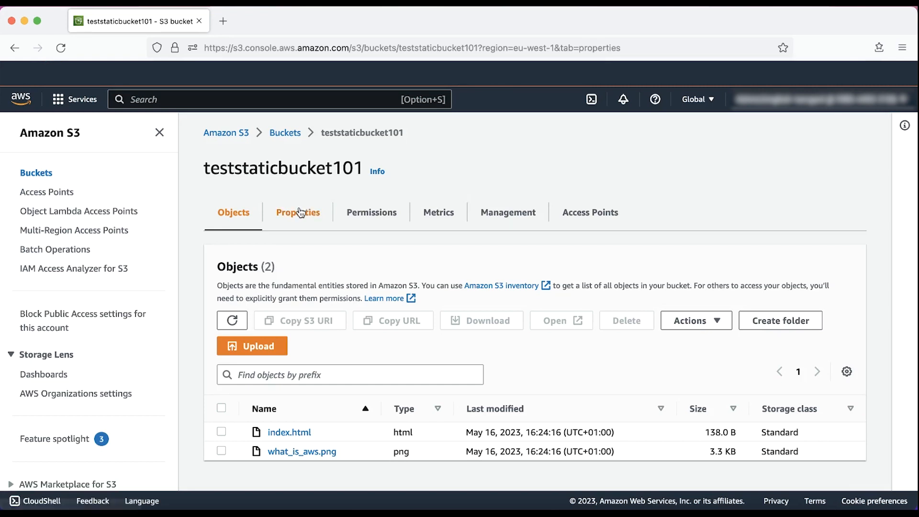
pyautogui.click(298, 212)
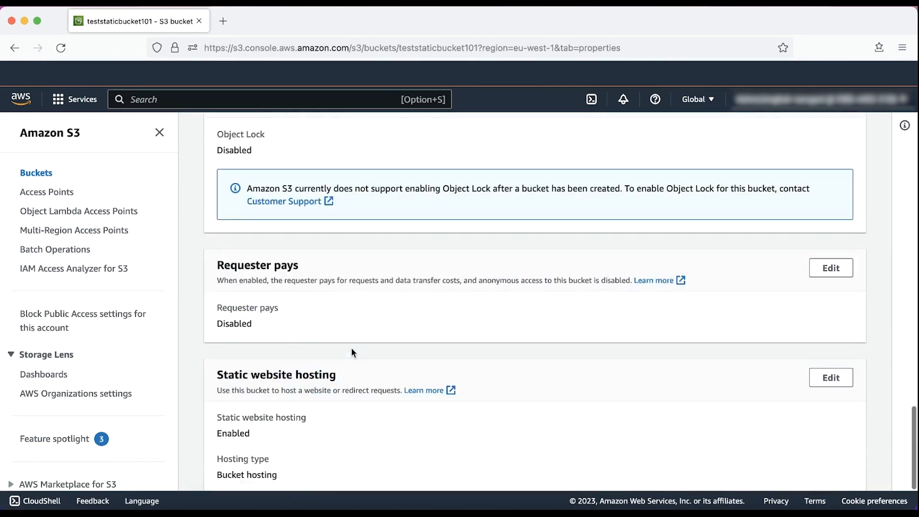
pyautogui.scroll(-3)
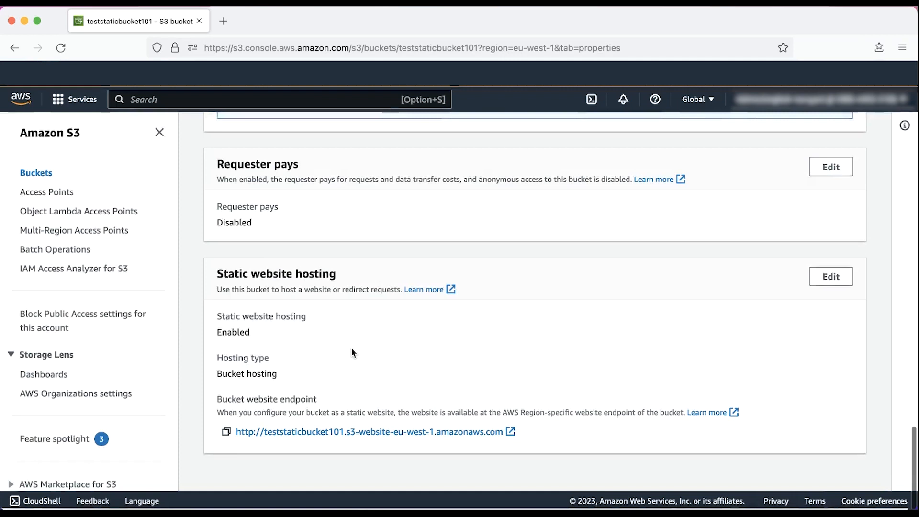
pyautogui.moveTo(330, 431)
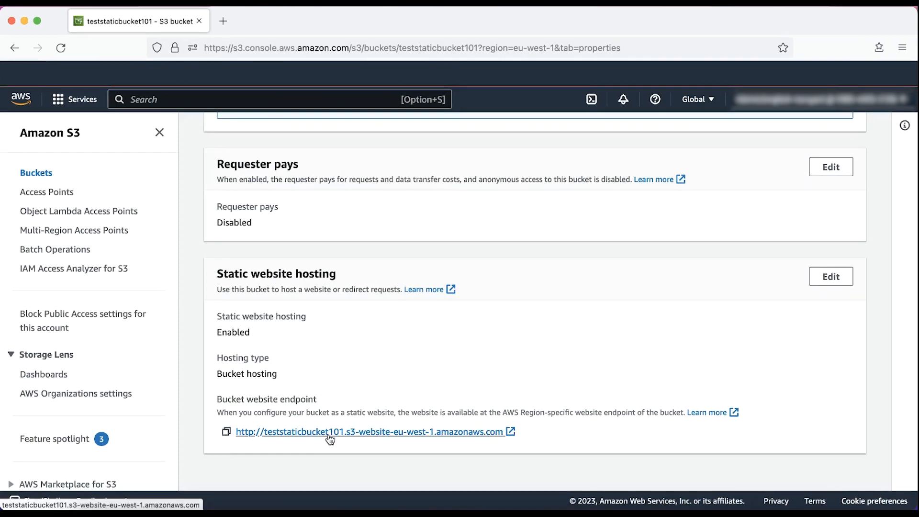
# Open CloudFront distribution E31LIAOYB9WFCY and copy its domain name d1jngfi70u6ngh.cloudfront.net.
pyautogui.write('cloudfront')
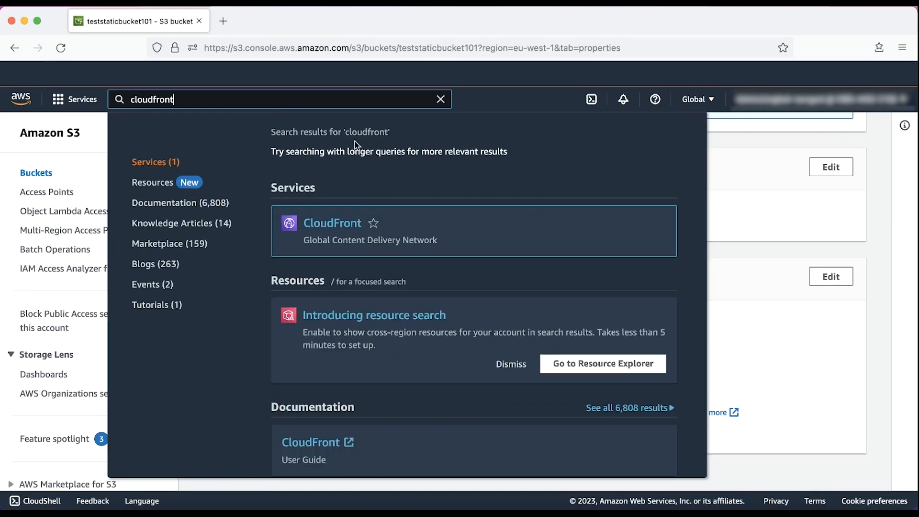
pyautogui.click(332, 223)
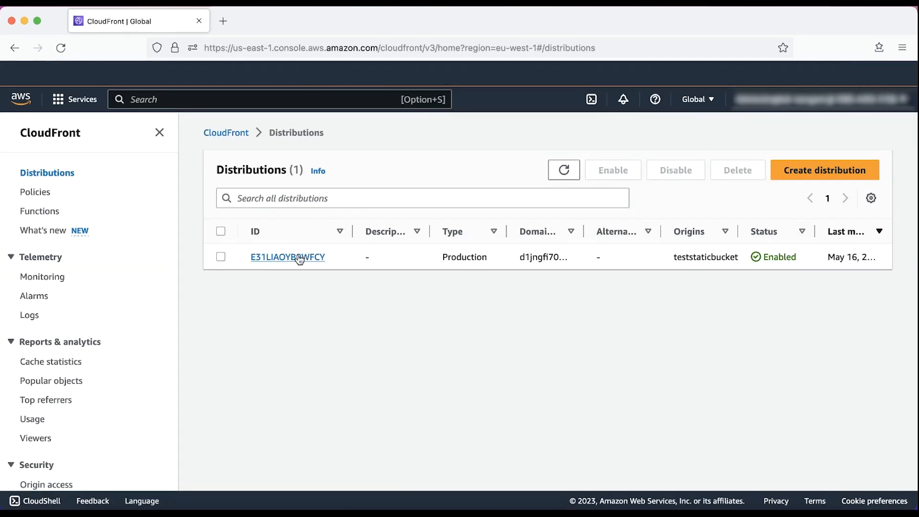
pyautogui.click(287, 256)
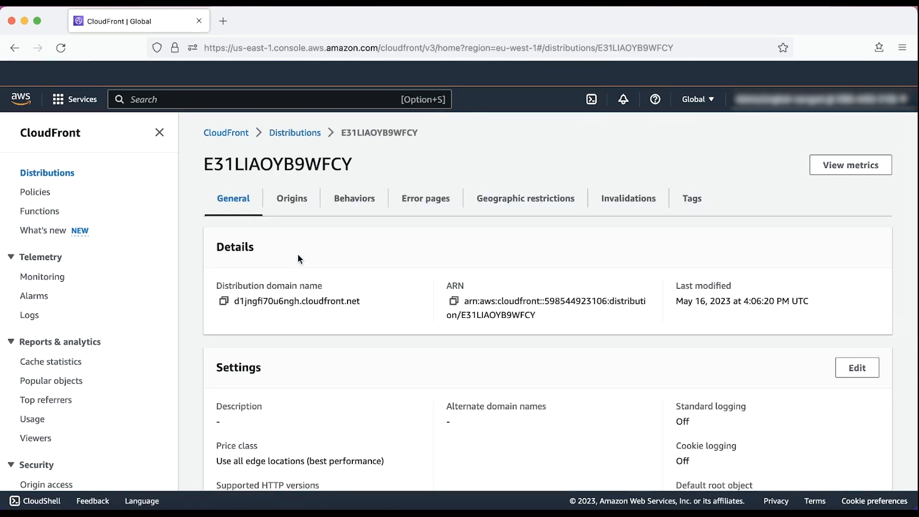
pyautogui.click(223, 300)
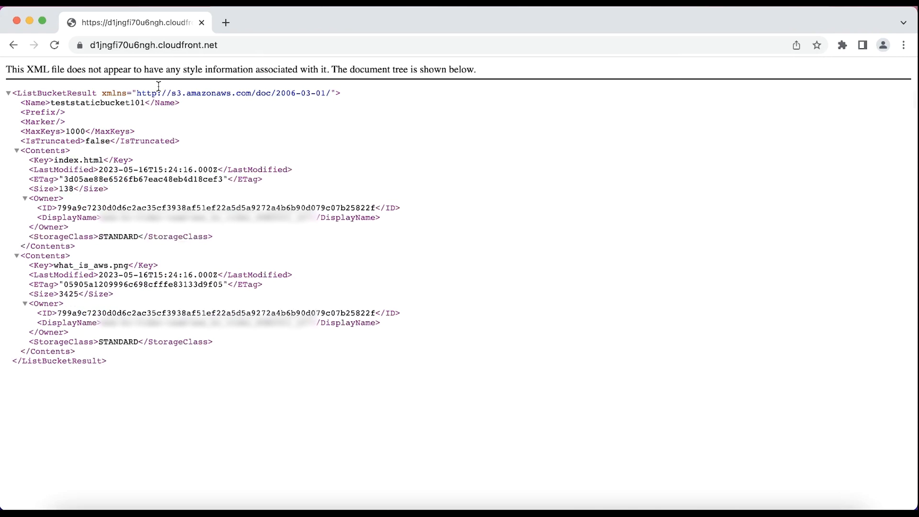
pyautogui.moveTo(16, 22)
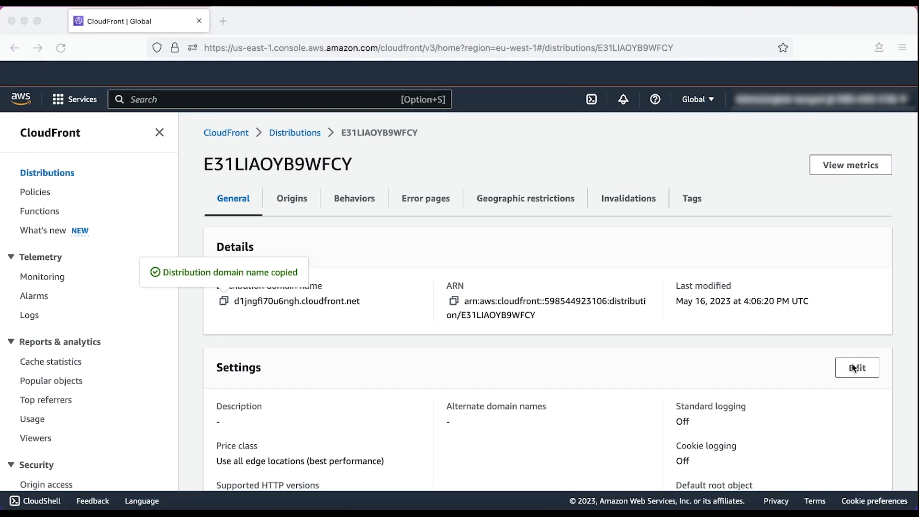
# Set the distribution's default root object to index.html, save, and copy its domain name.
pyautogui.click(856, 367)
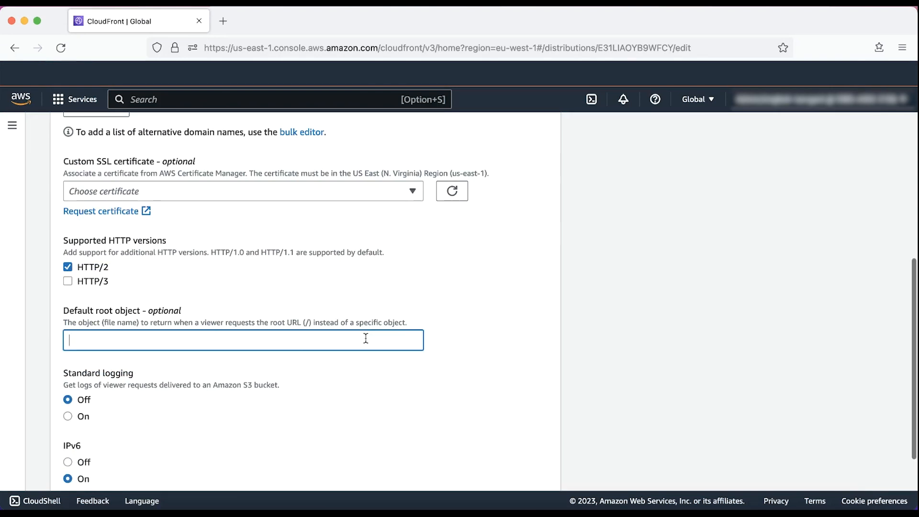
pyautogui.write('index.htm')
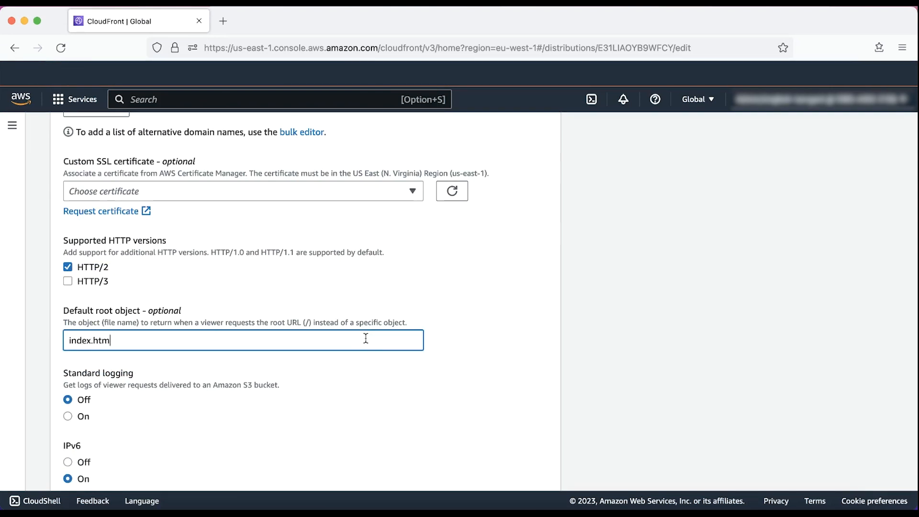
pyautogui.write('l')
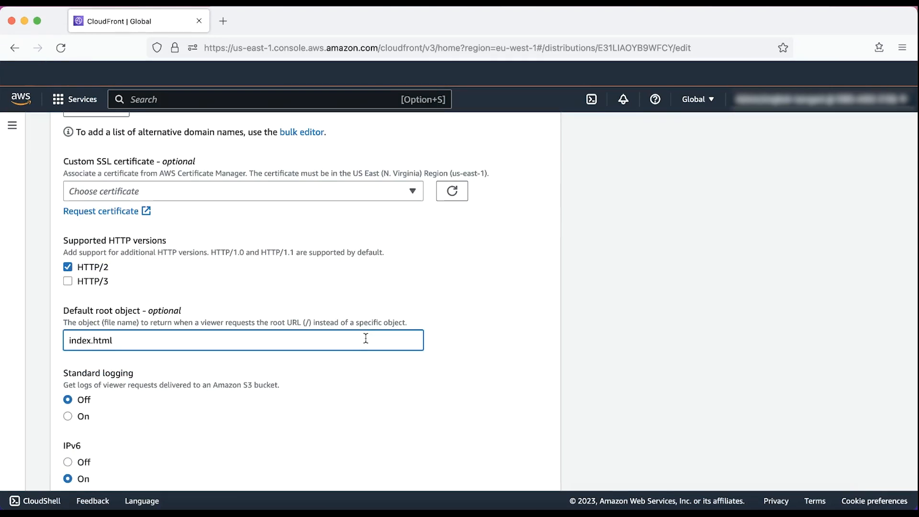
pyautogui.scroll(-3)
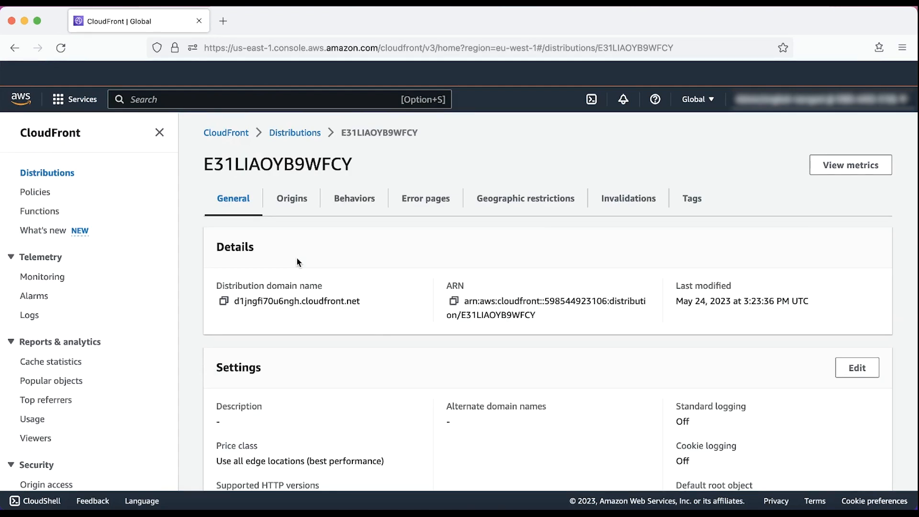
pyautogui.moveTo(225, 298)
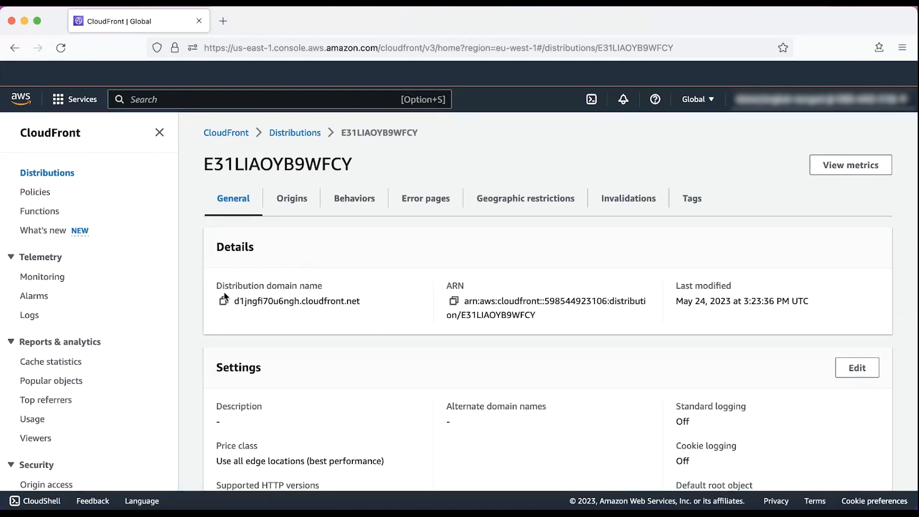
pyautogui.click(224, 300)
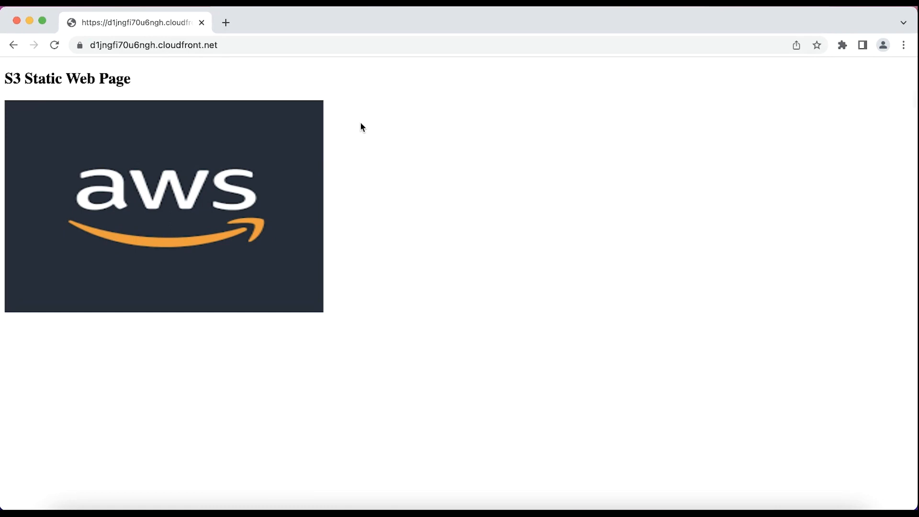
pyautogui.moveTo(477, 130)
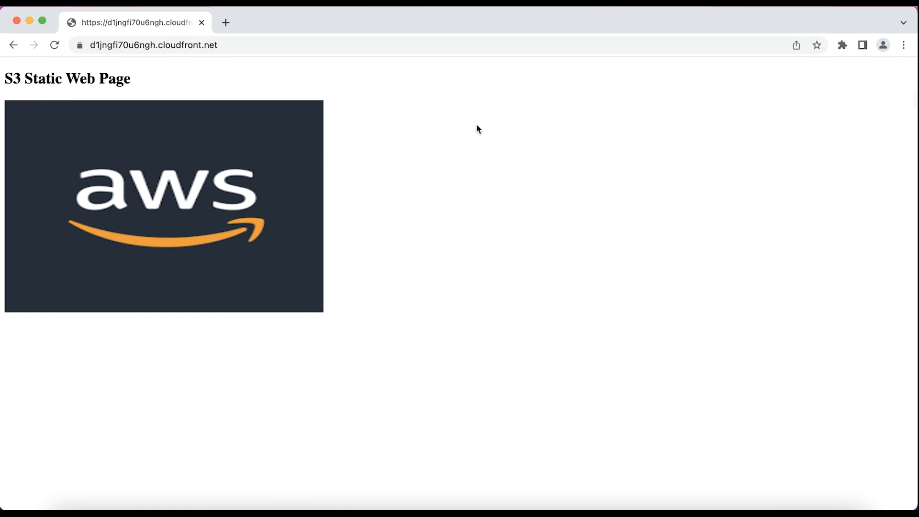